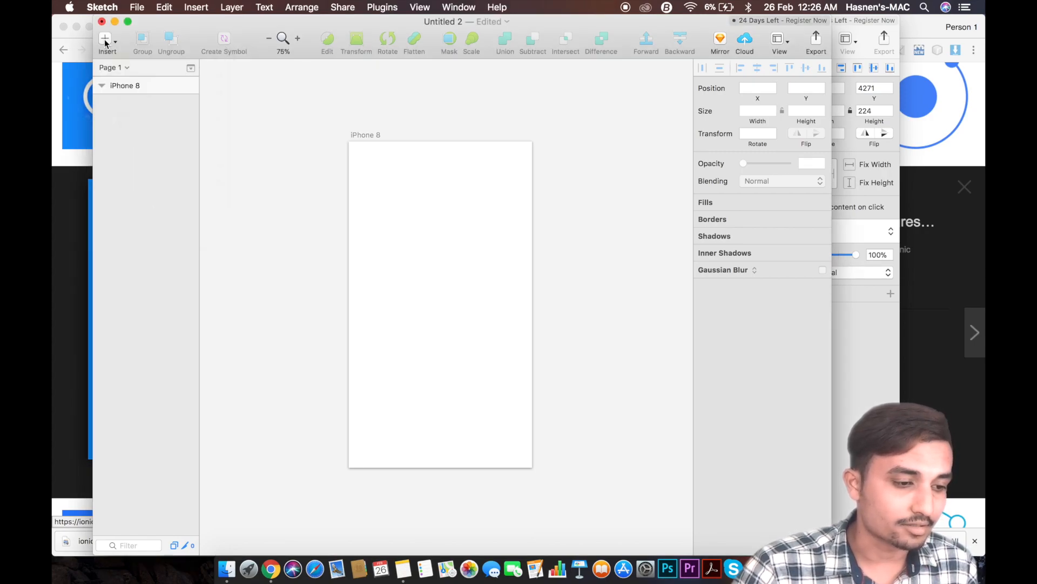
Step: Check the Insert list, then select the blank iPhone 8 artboard ready for a background image
click(107, 41)
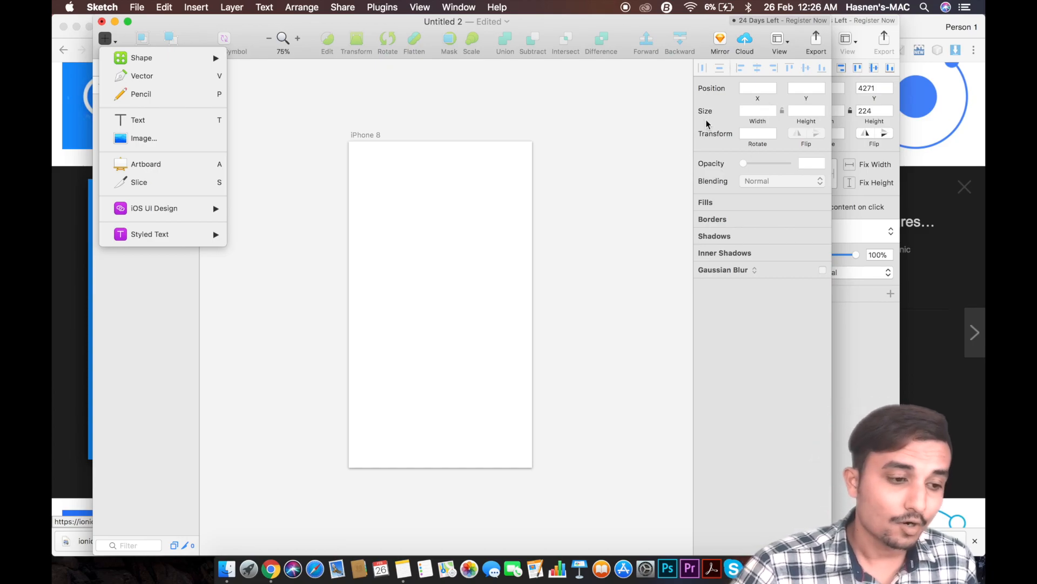
click(280, 270)
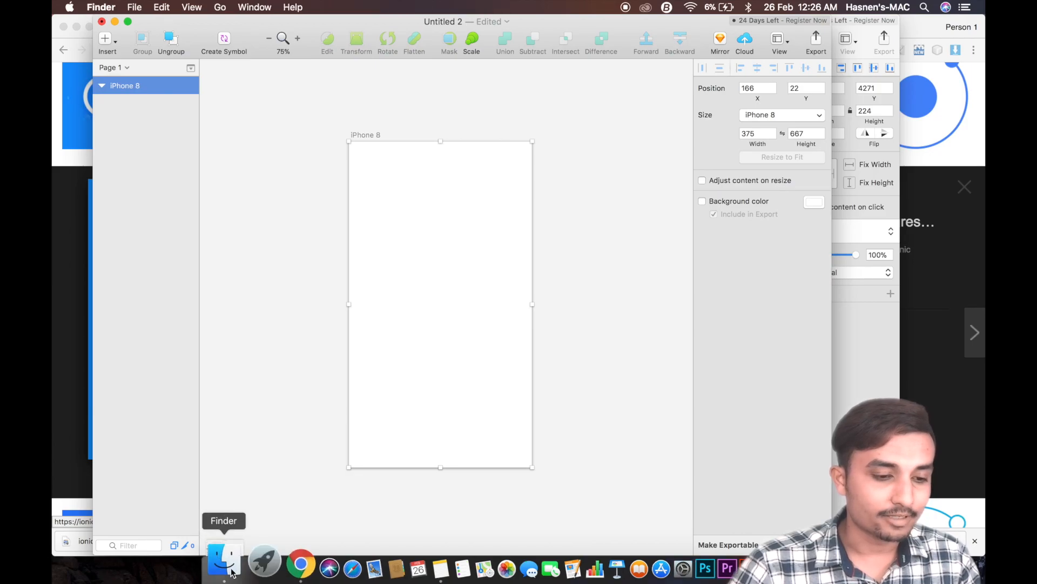
Step: Drag the HD Material mountain JPG from the Finder Desktop onto the iPhone 8 artboard
click(224, 562)
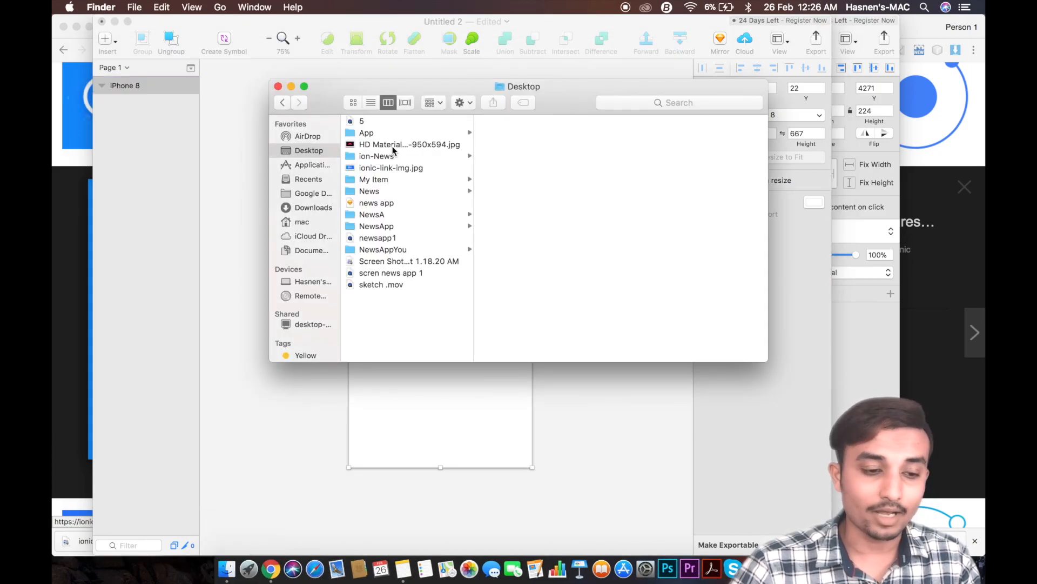
click(409, 145)
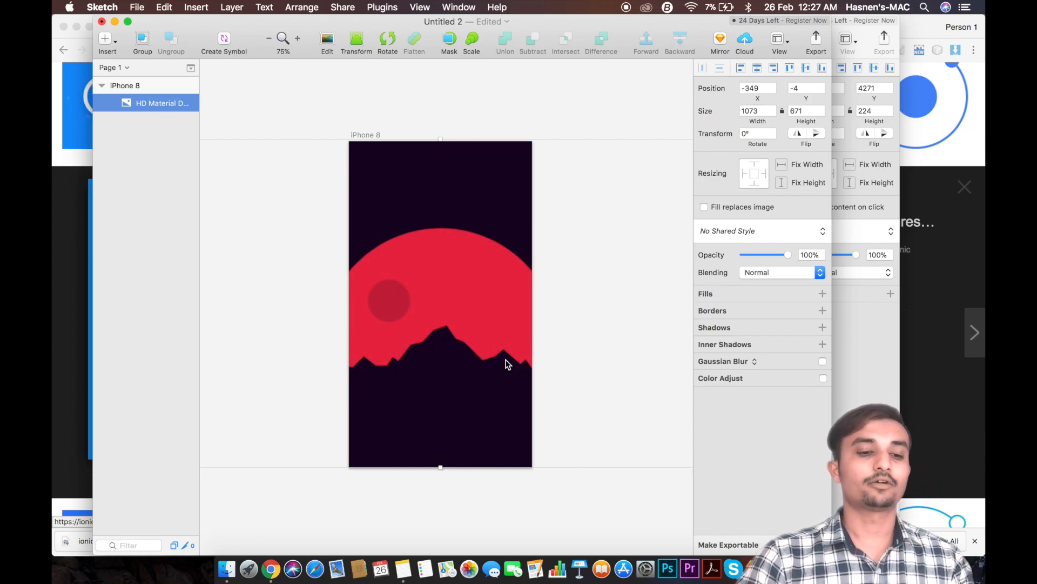
Step: Draw a 375×667 rectangle at 0,0 covering the artboard above the mountain image
click(558, 345)
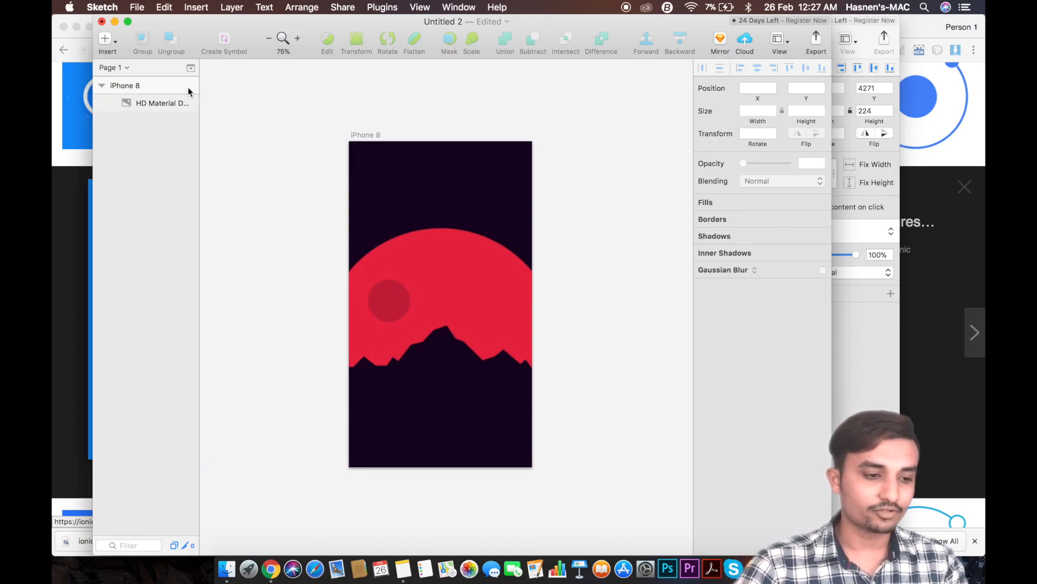
click(106, 37)
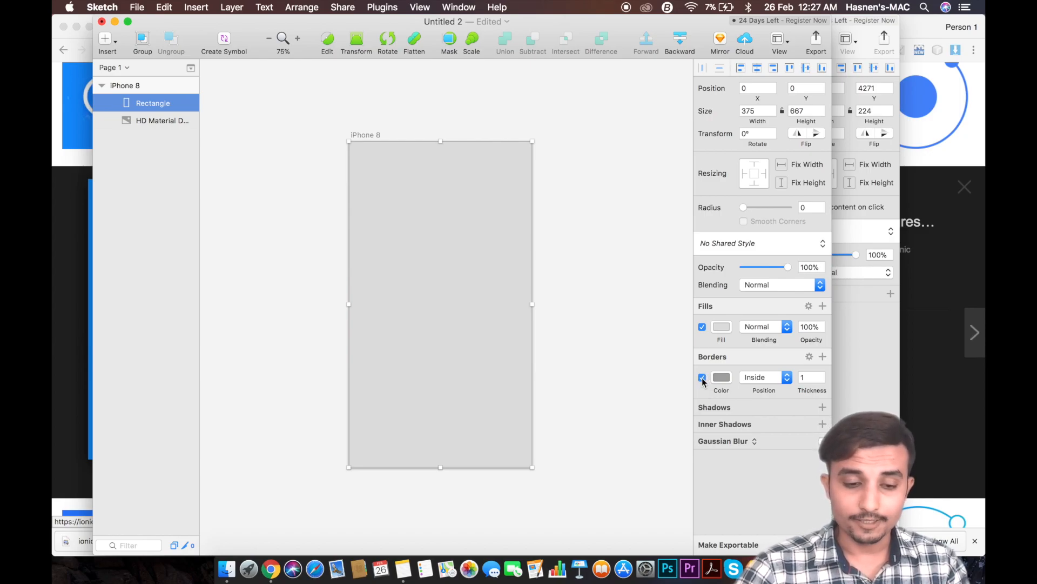
Step: Remove the rectangle's border, switch its fill to a linear gradient, and bring up the Notes hex codes
click(721, 326)
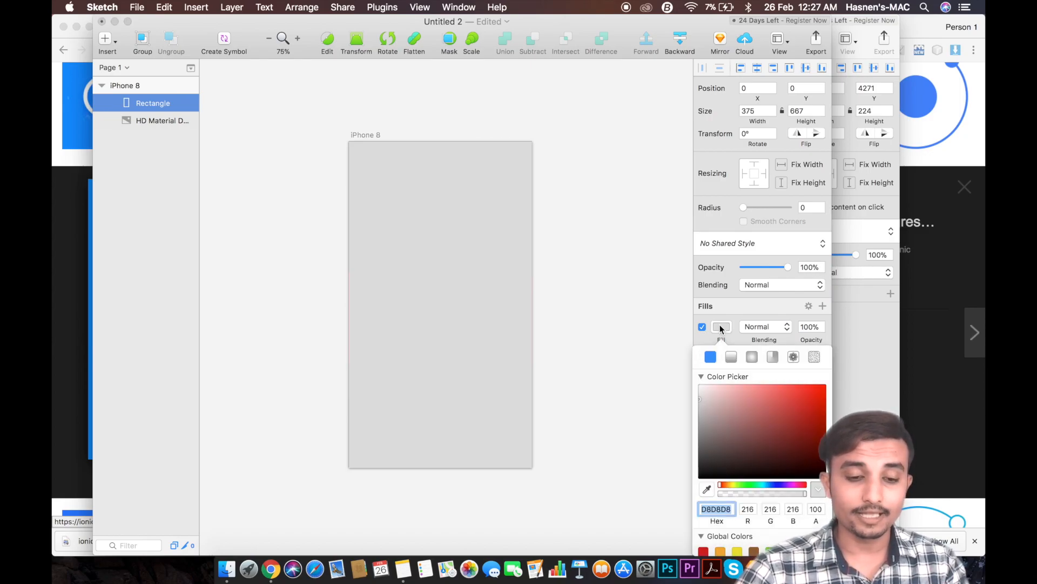
click(731, 357)
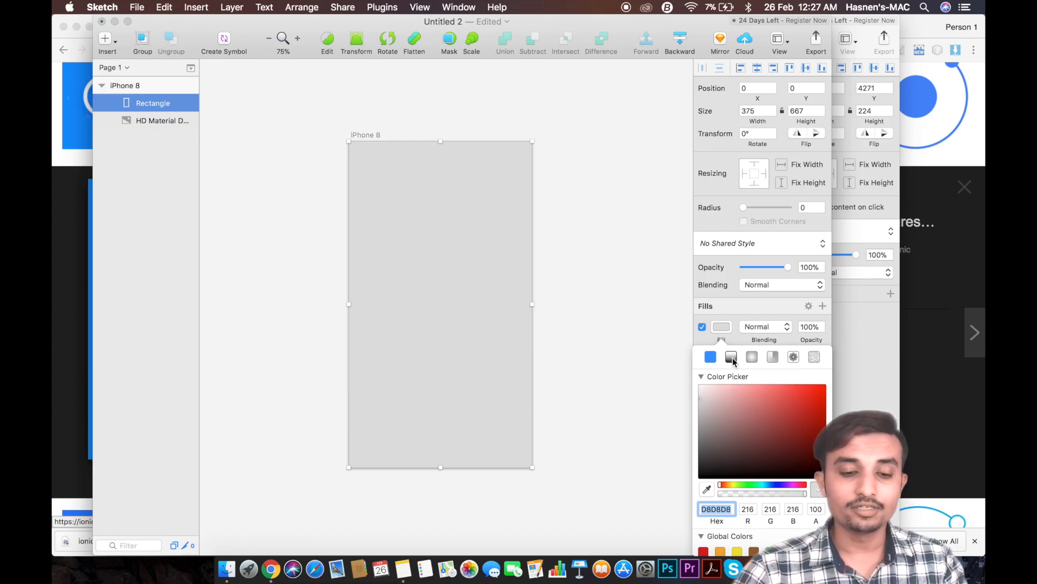
click(731, 356)
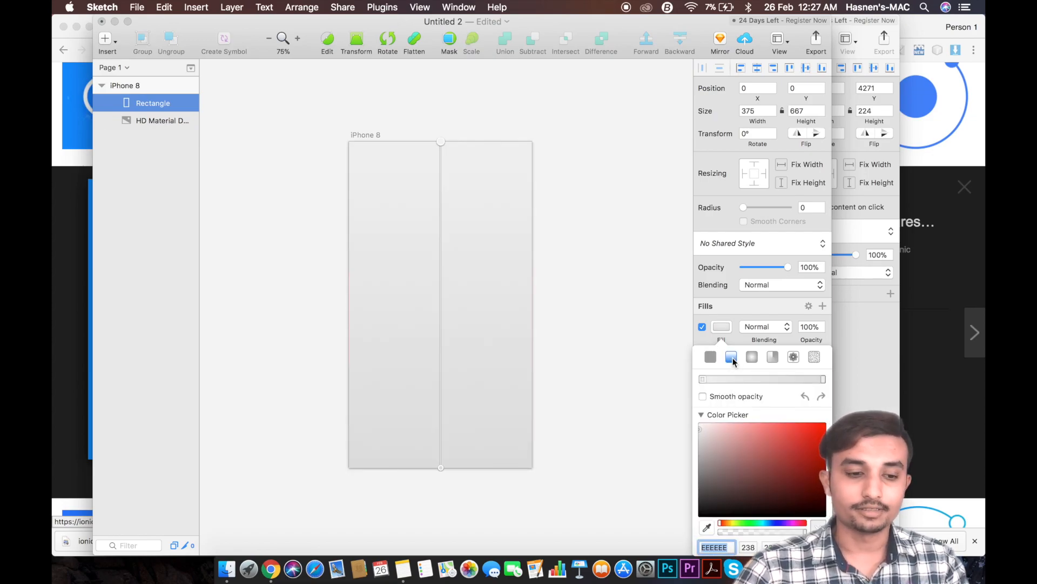
mouse_move(478, 461)
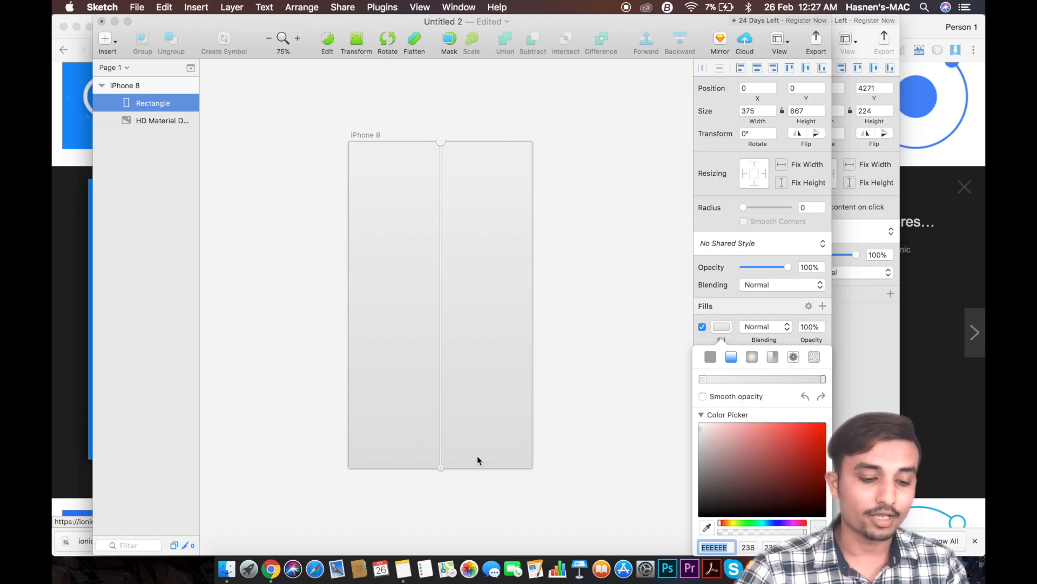
click(402, 568)
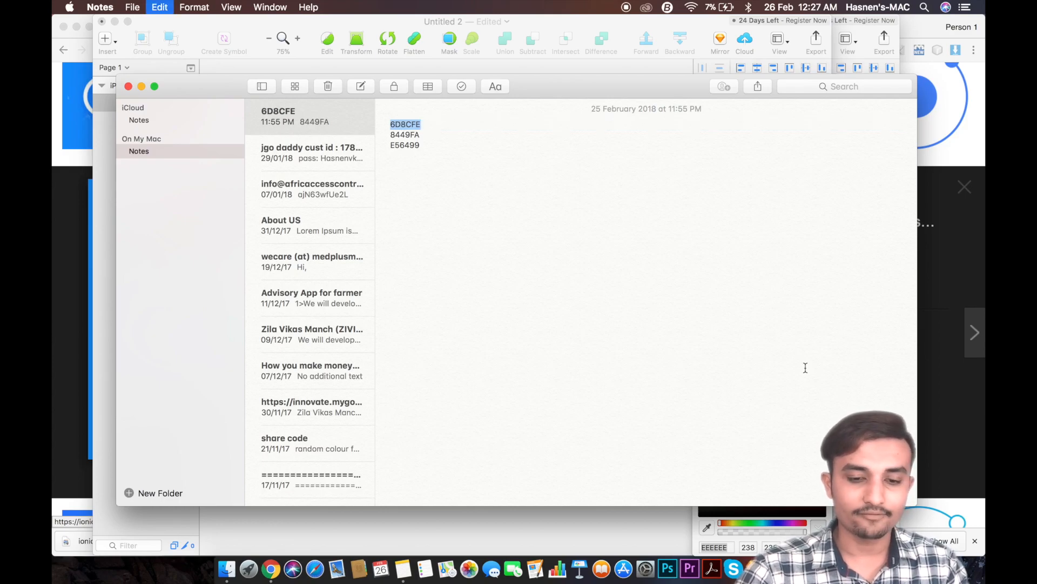
Step: Set gradient stops #6D8CFE and #8449FA diagonally at 76% fill opacity over the mountain
click(270, 568)
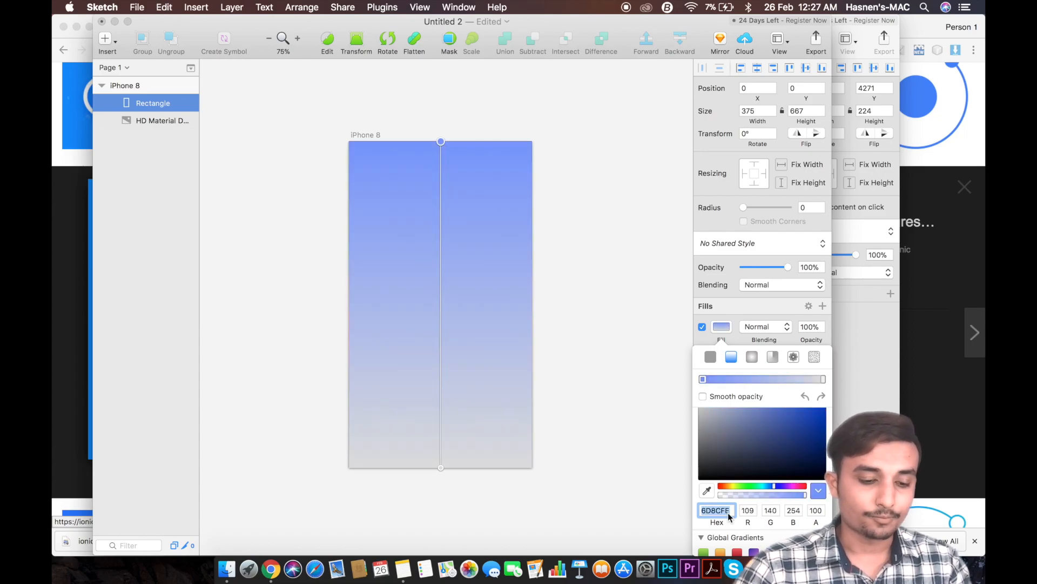
click(402, 567)
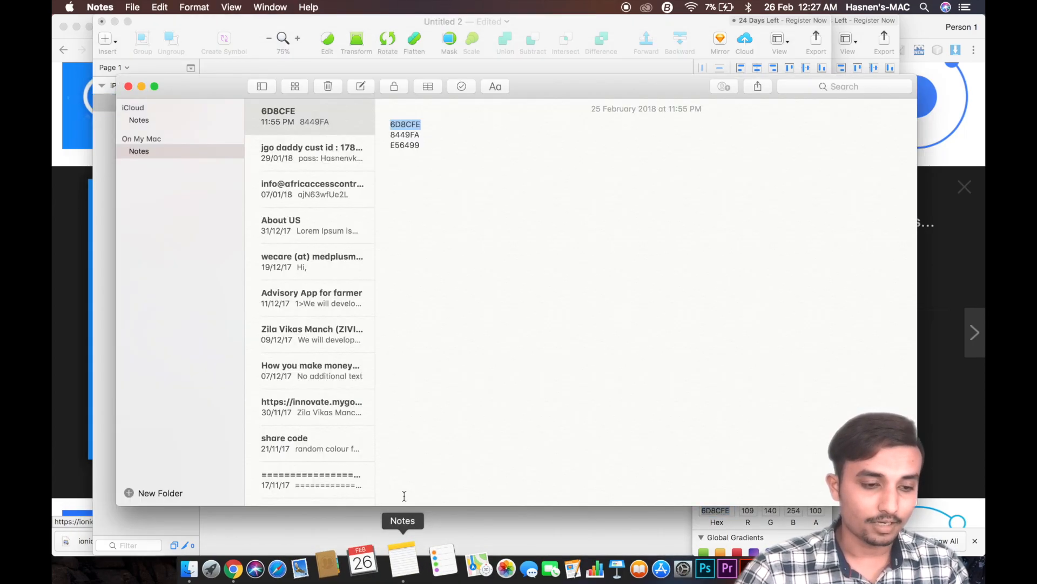
double_click(405, 135)
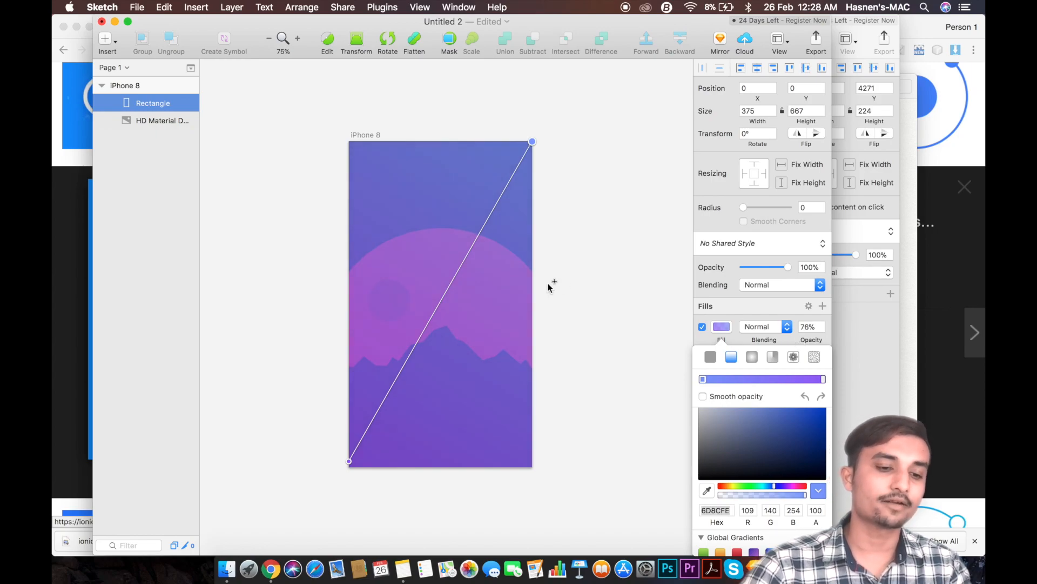
mouse_move(779, 316)
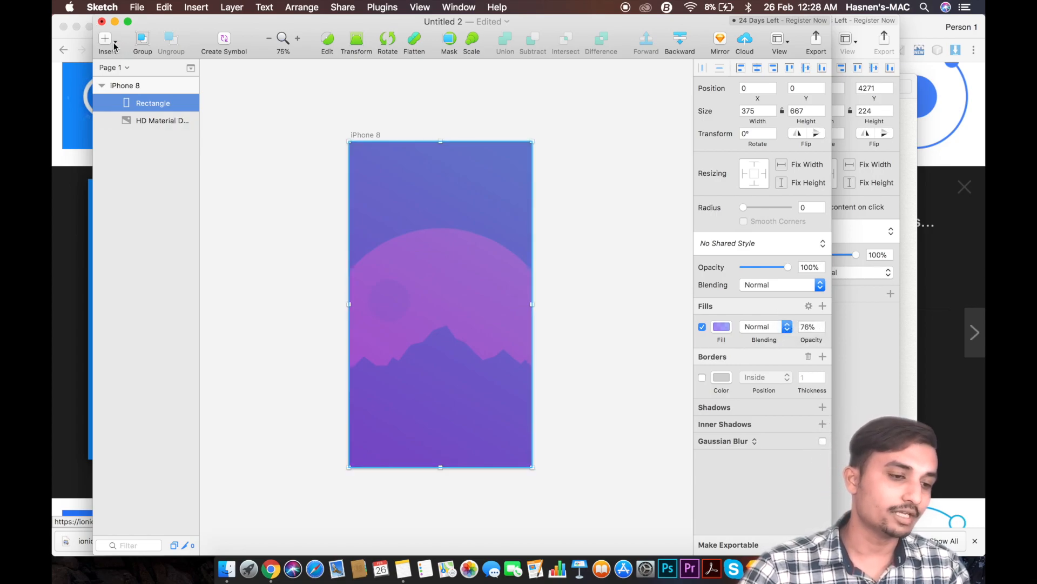
Step: Add a centred white 42-point Roboto 'News App' title text layer over the moon
click(104, 38)
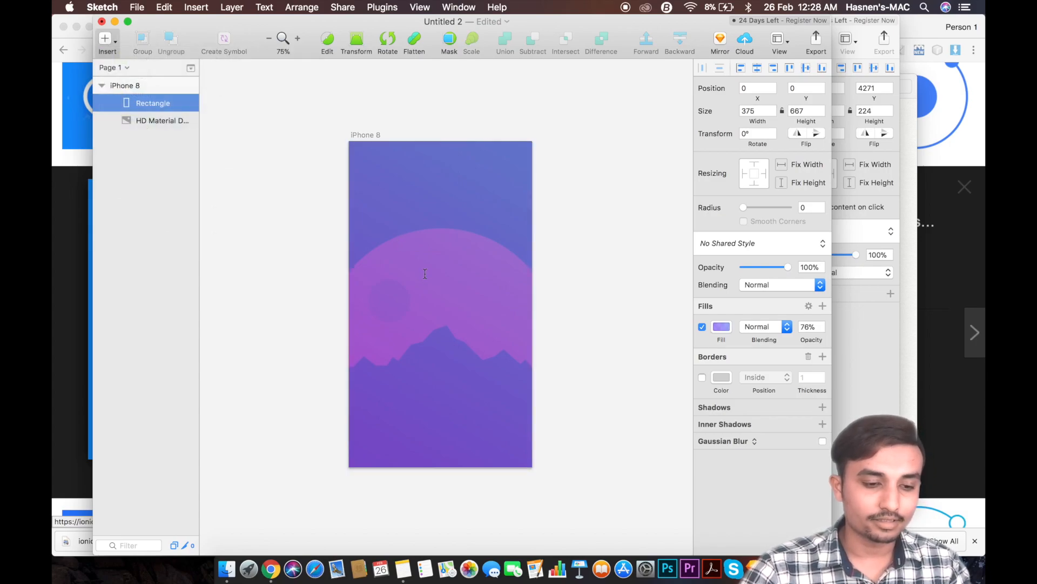
click(450, 274)
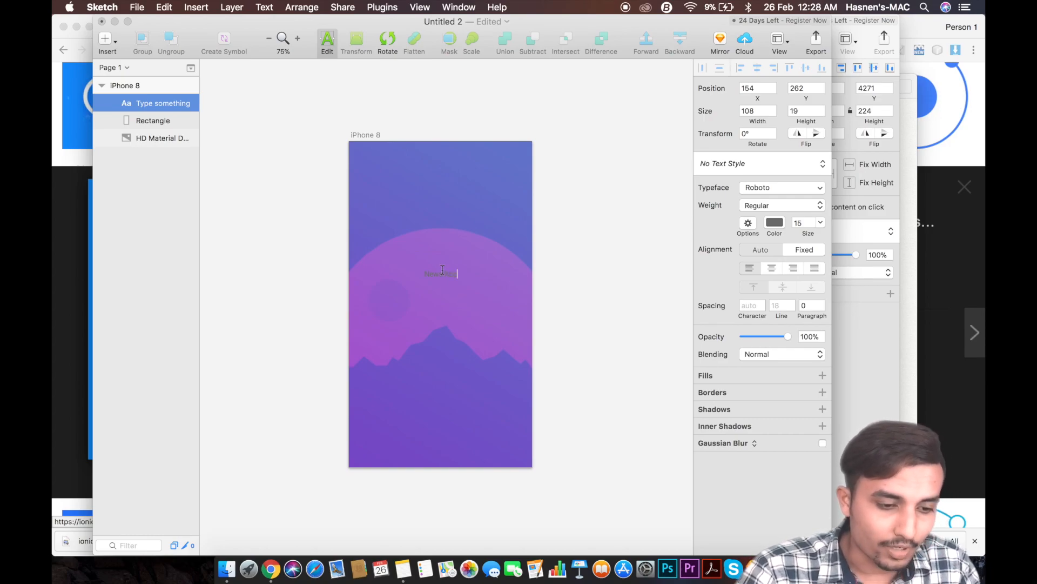
text(News App)
click(808, 222)
text(42)
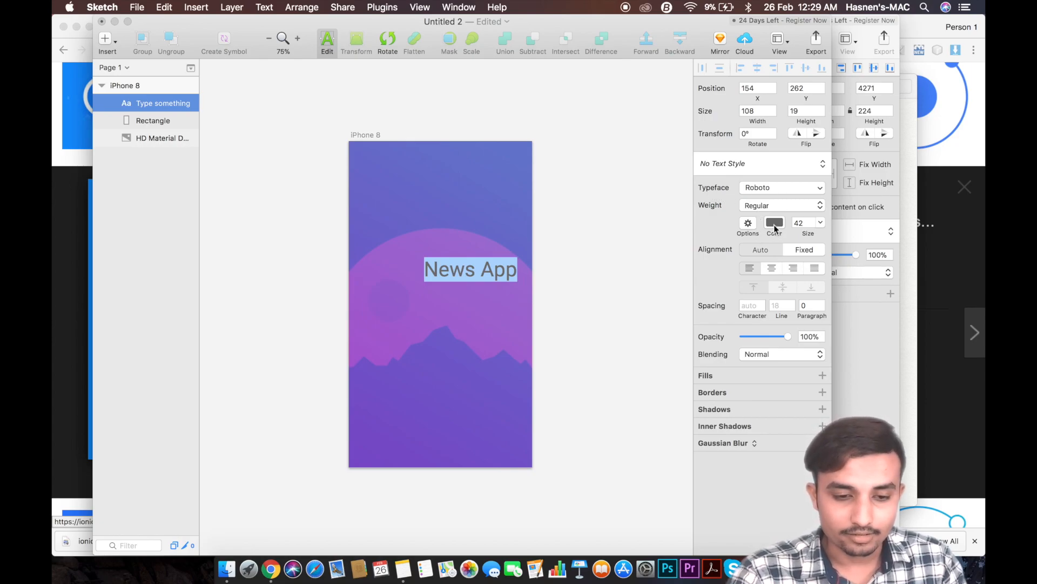
click(775, 222)
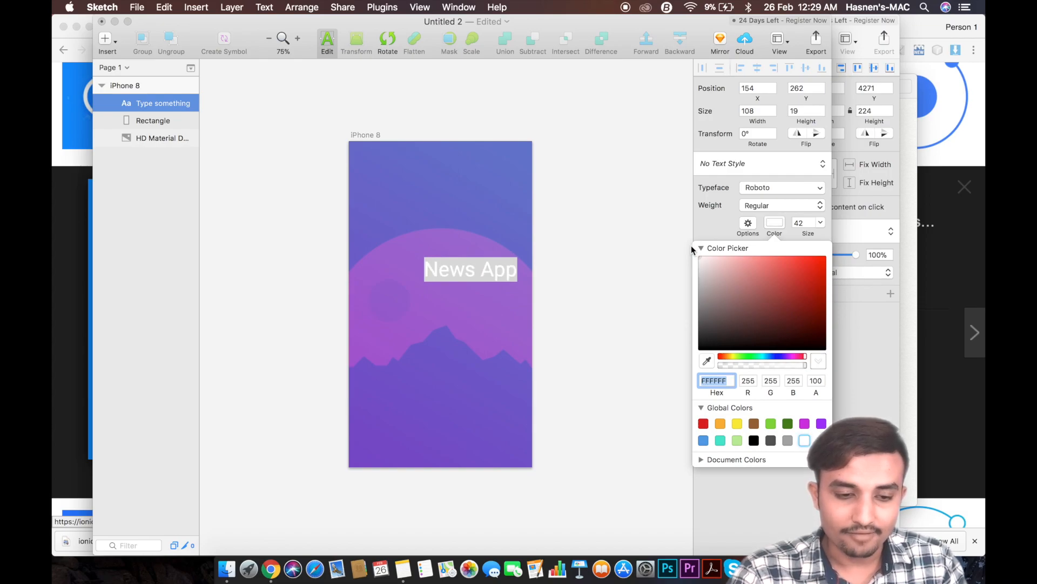
mouse_move(476, 281)
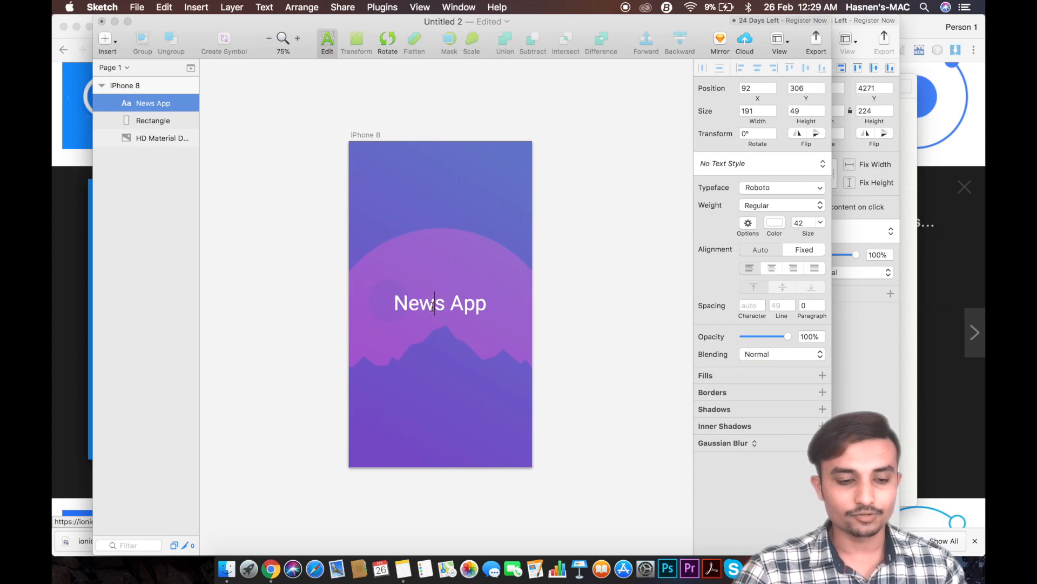
Step: Duplicate the title below itself as a 20-point centre-aligned text layer
double_click(440, 303)
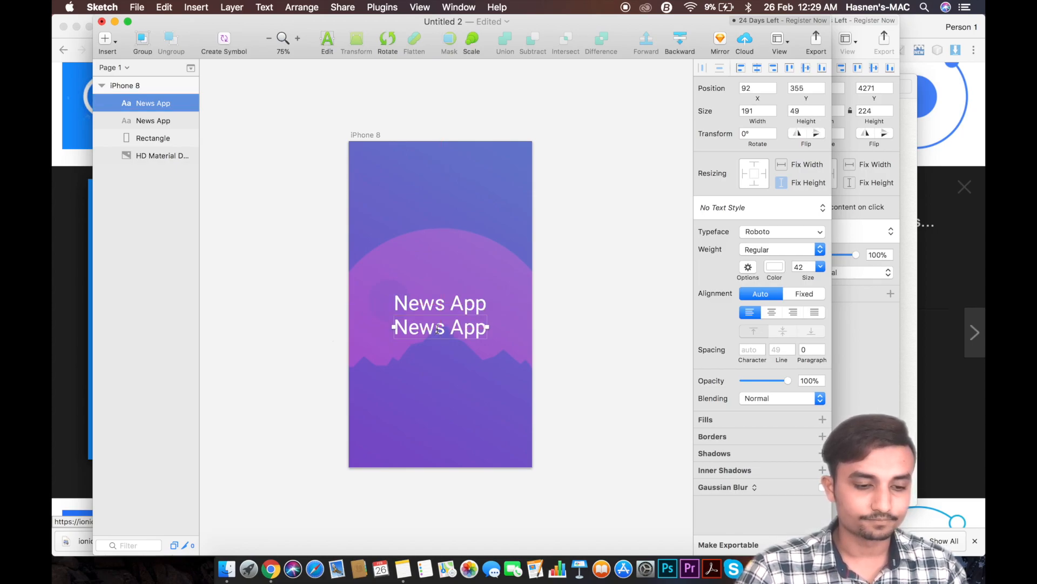
double_click(418, 327)
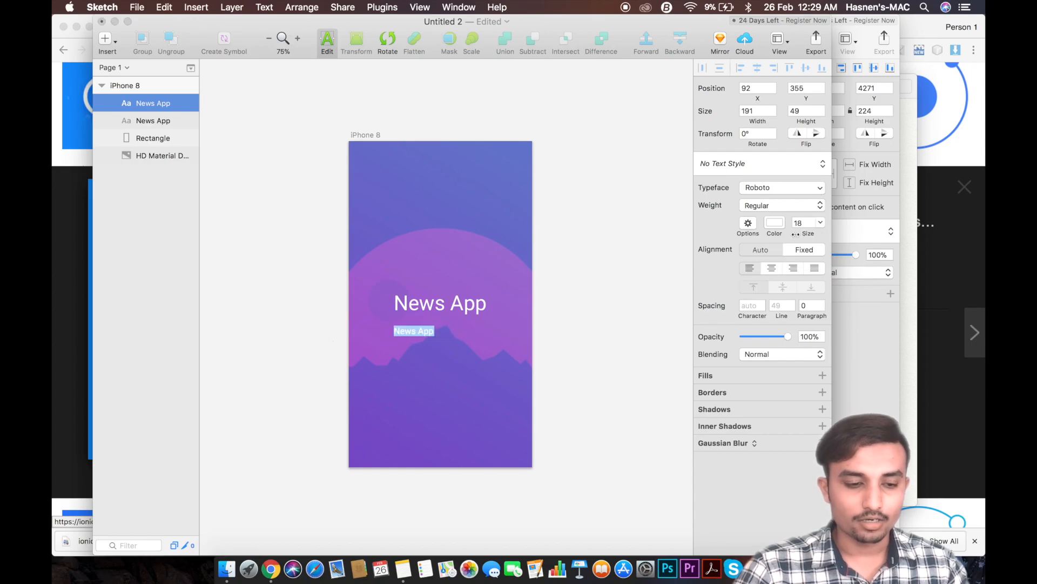
click(821, 218)
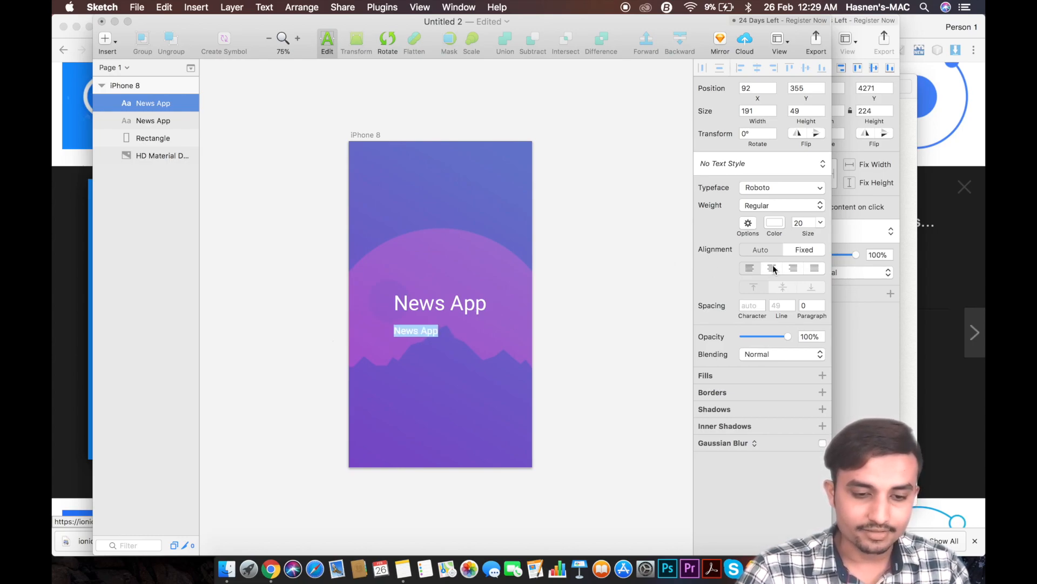
click(771, 268)
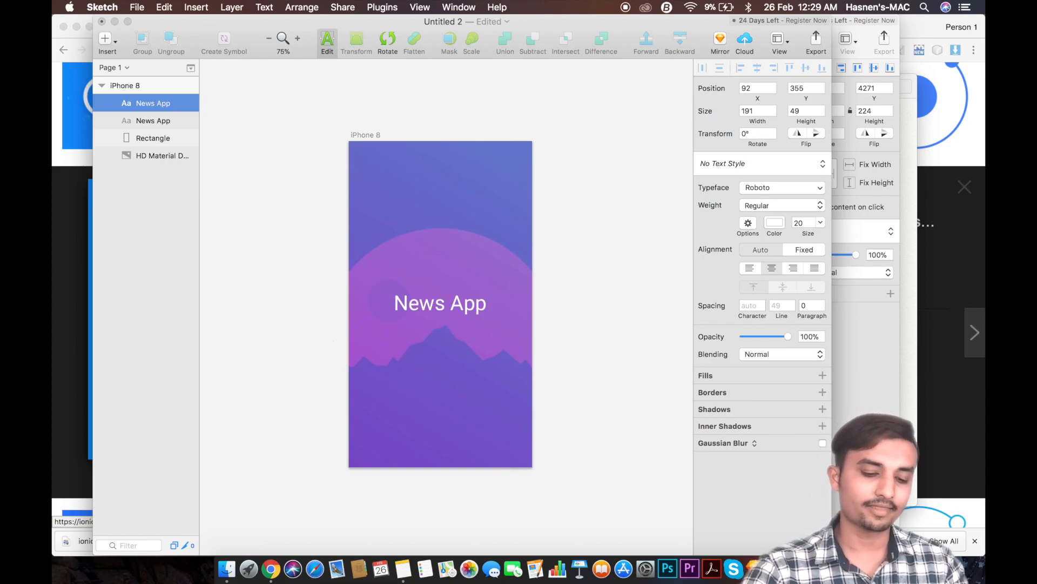
Step: Retype the duplicated layer to read 'Know The World'
text(Know Th)
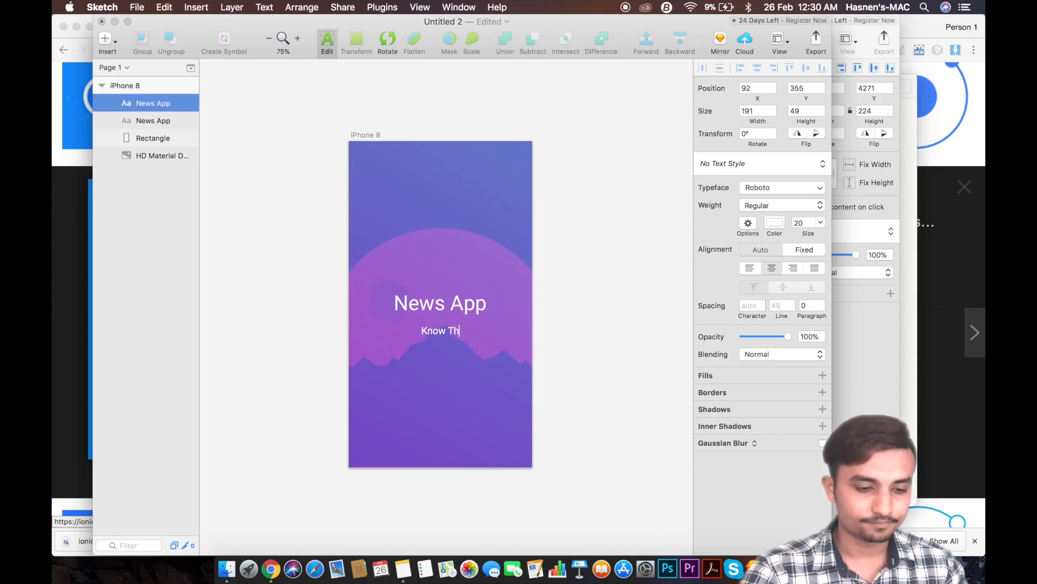
text(e W)
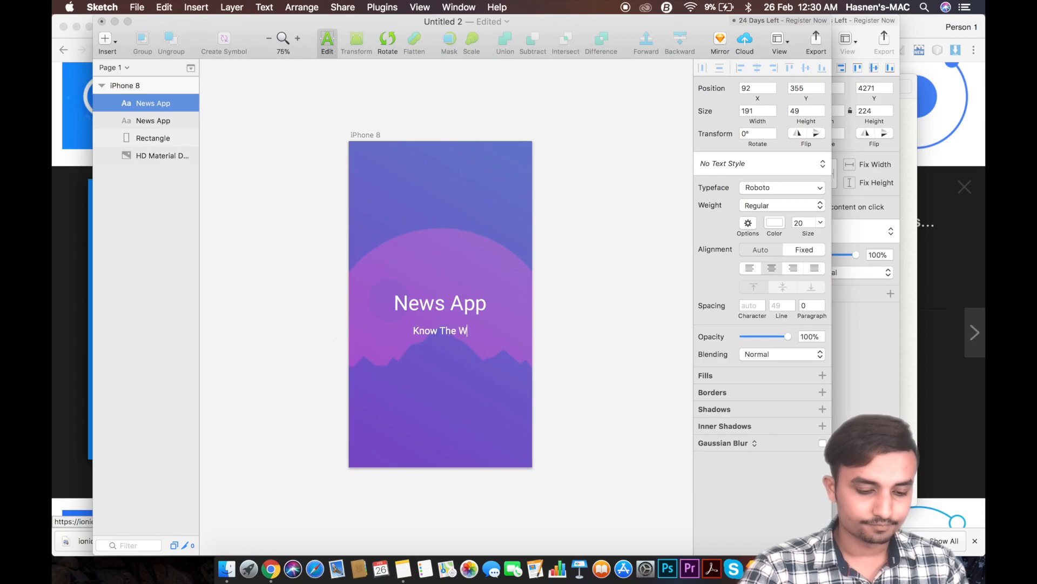
text(orld)
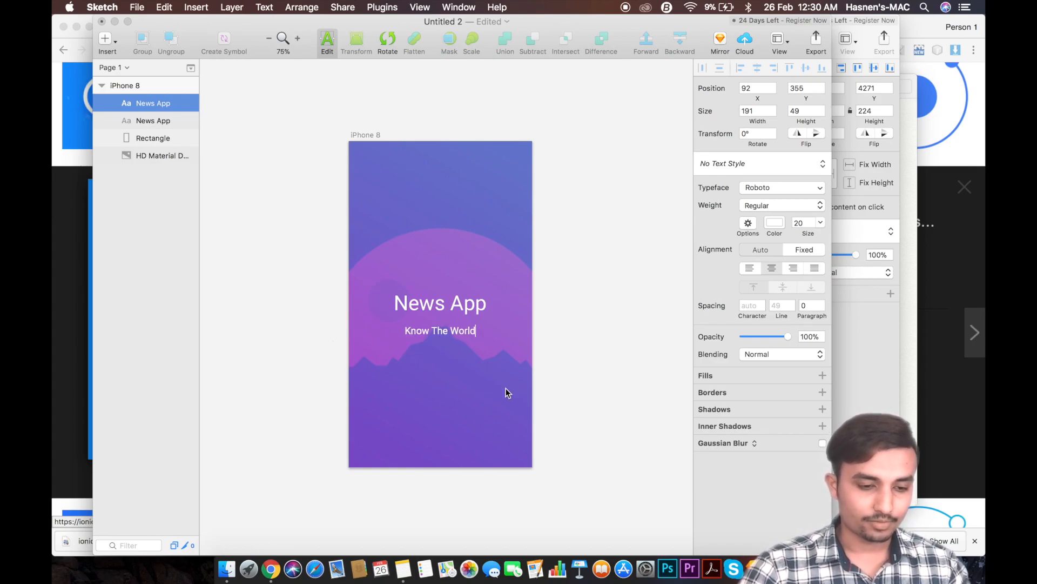
click(440, 330)
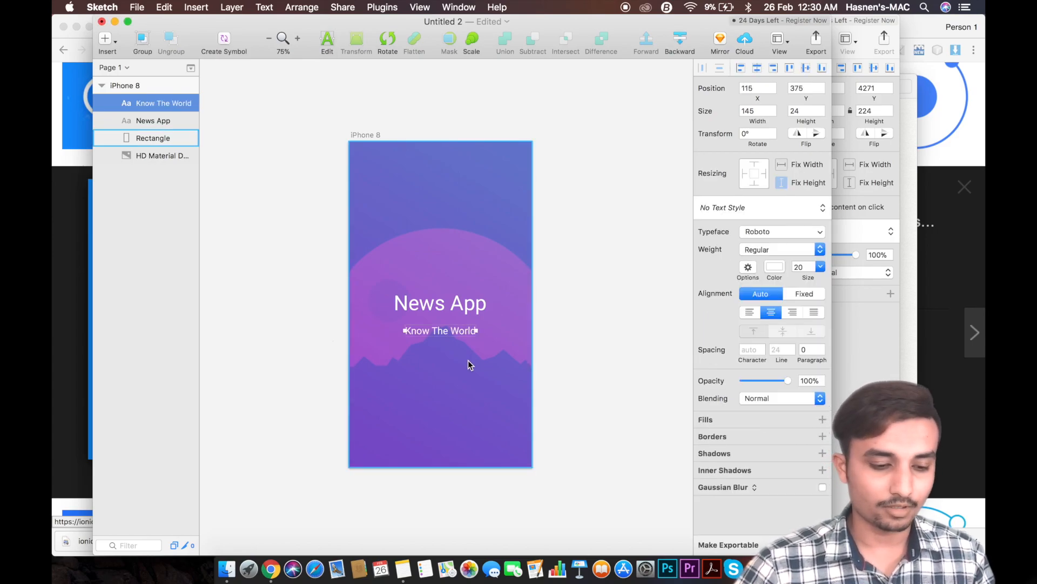
Step: Lower the 'Know The World' text colour opacity to a faded white, then select the gradient rectangle
double_click(439, 330)
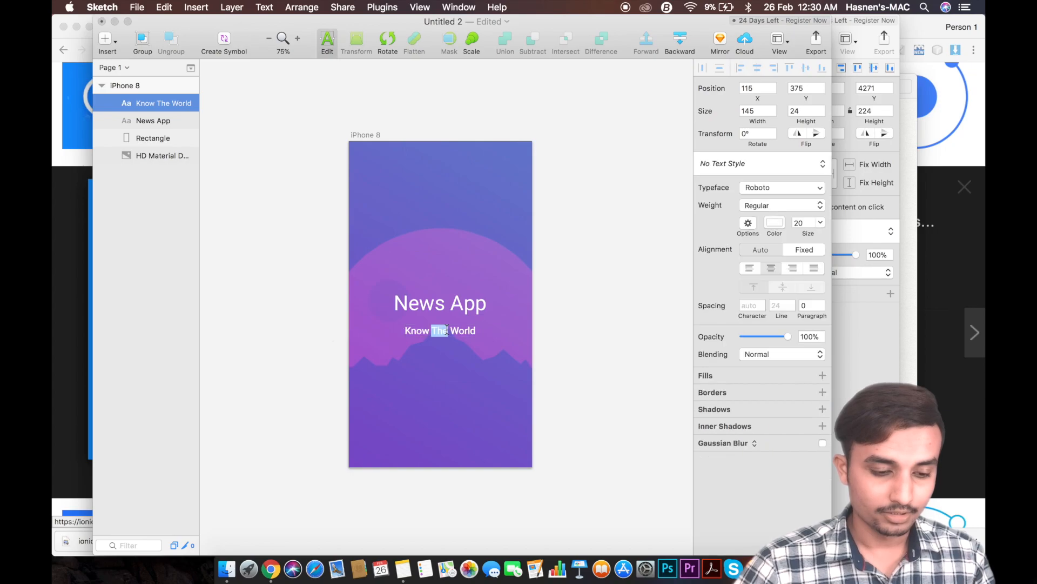
triple_click(440, 330)
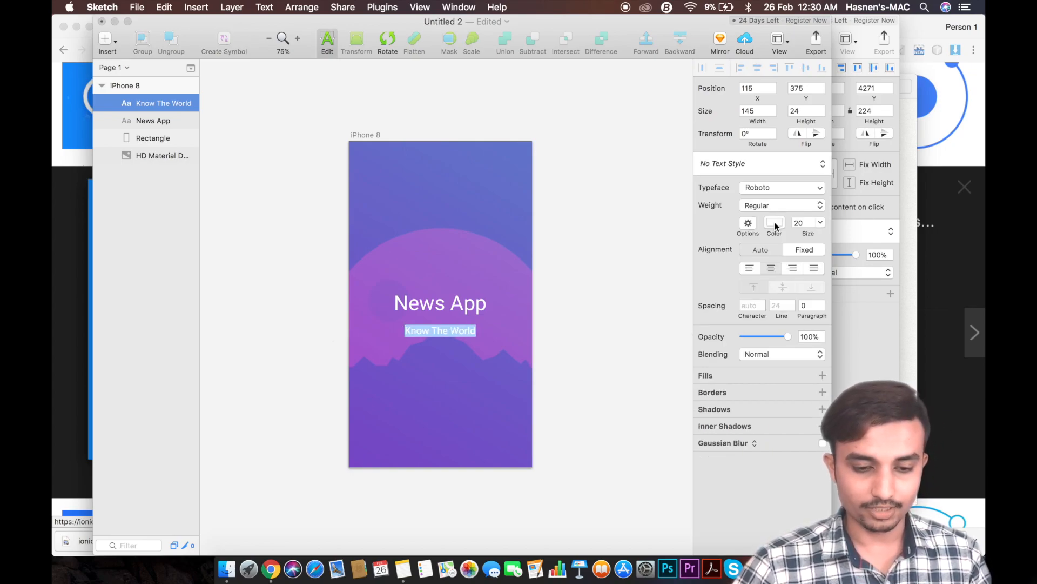
click(774, 222)
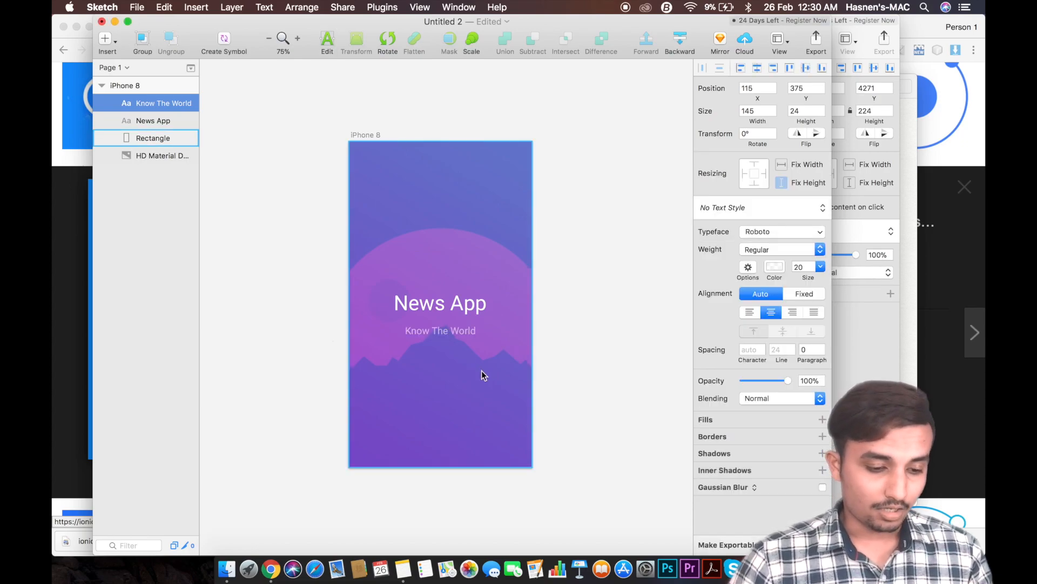
click(439, 330)
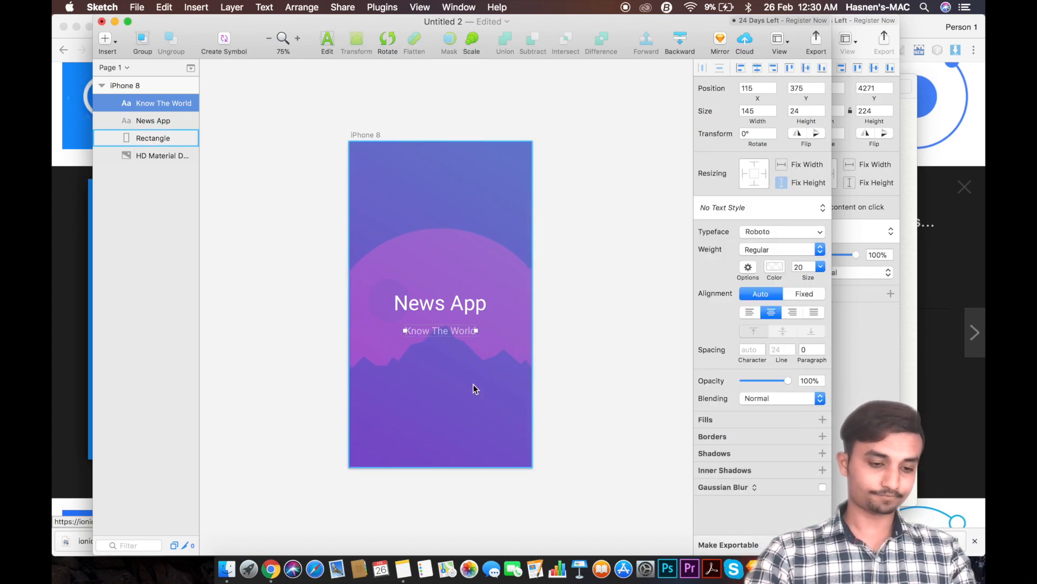
click(152, 138)
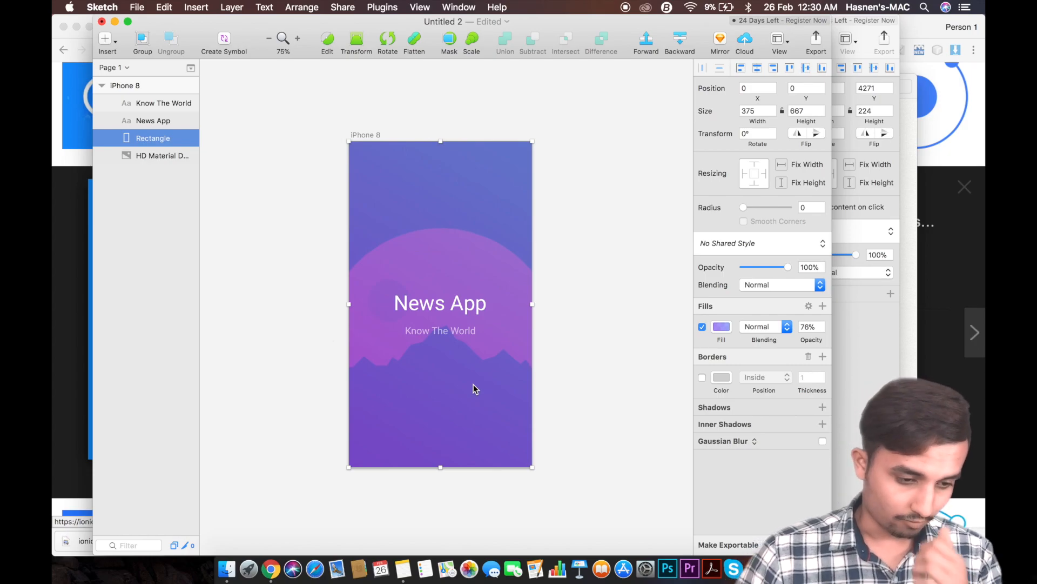